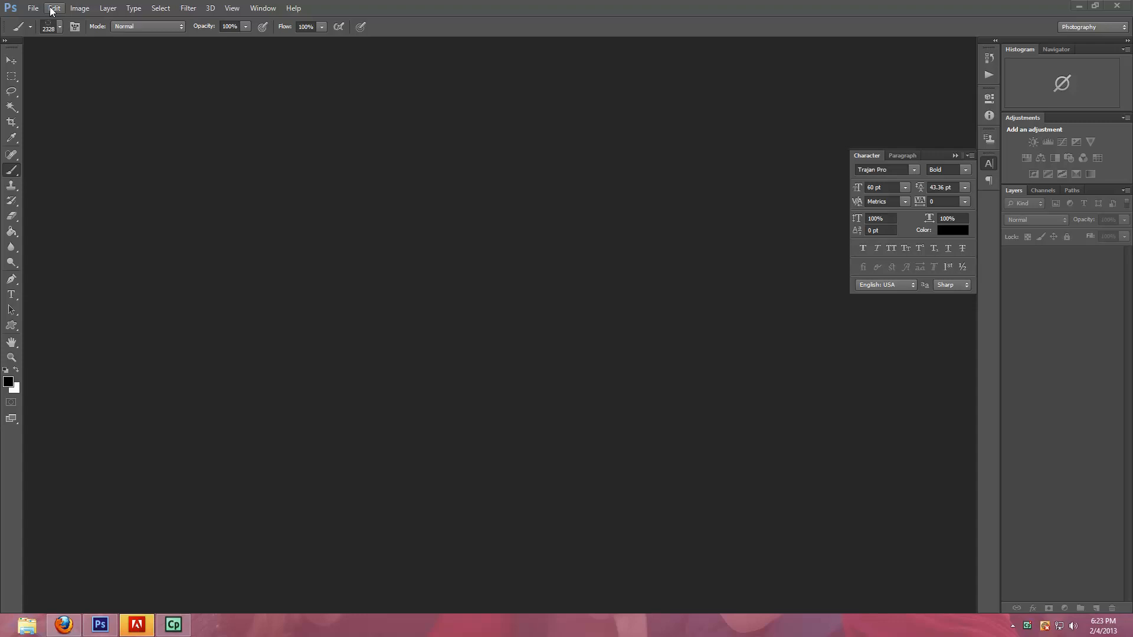
# Step: Create a new 10 x 10 inch white document at 300 ppi
pyautogui.click(33, 9)
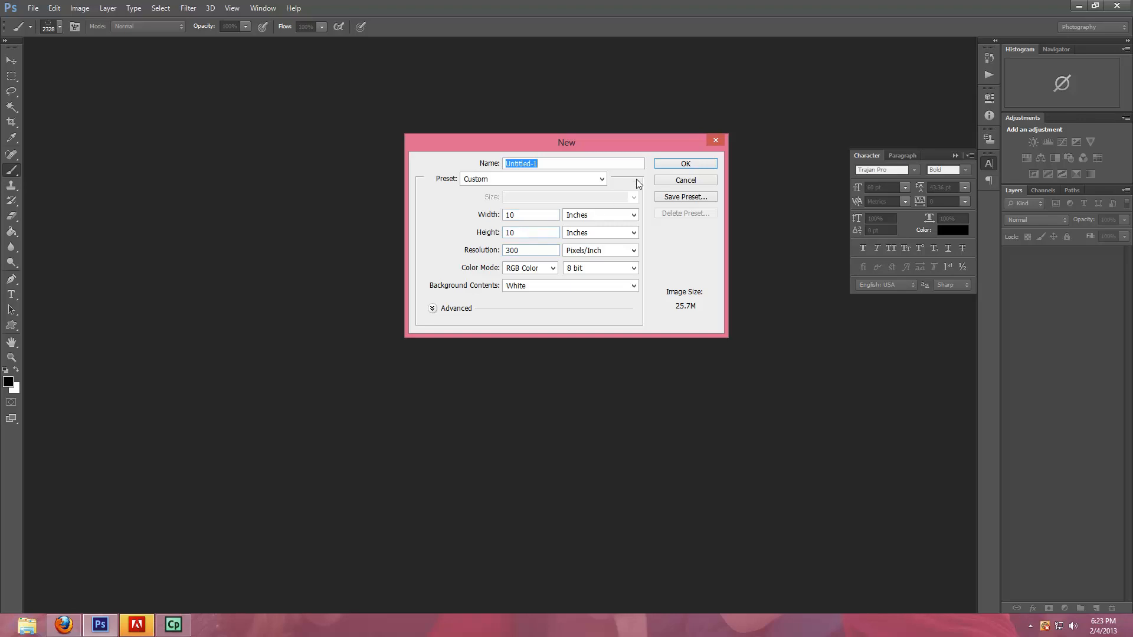
pyautogui.click(684, 163)
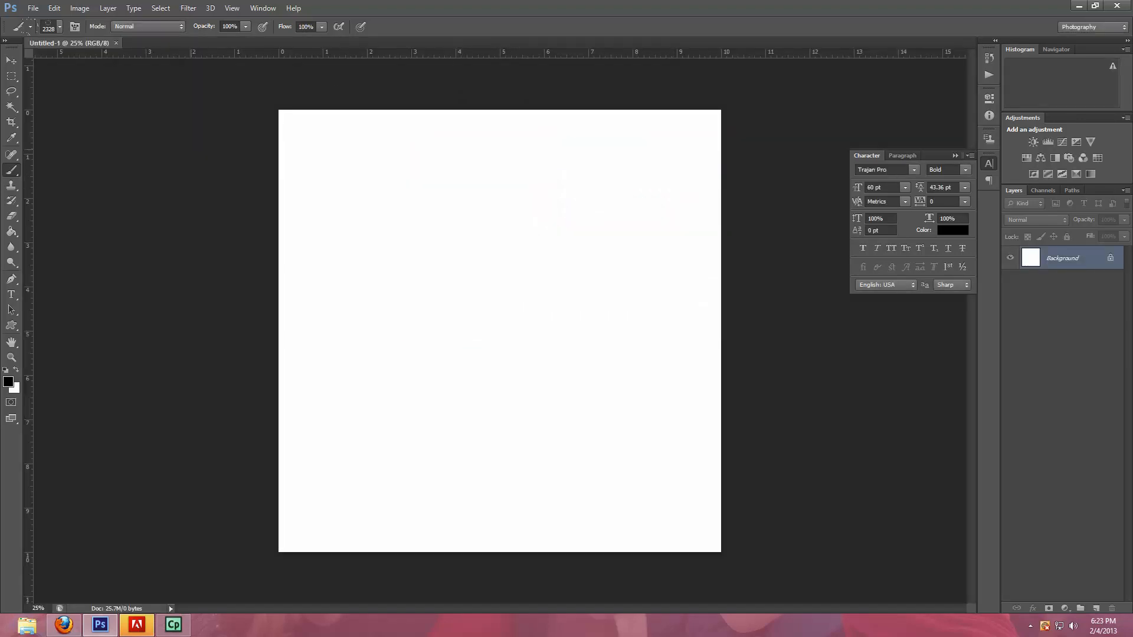
# Step: Load the LG Frames Corners Banners.abr brush set from the Brush Preset picker menu
pyautogui.click(31, 27)
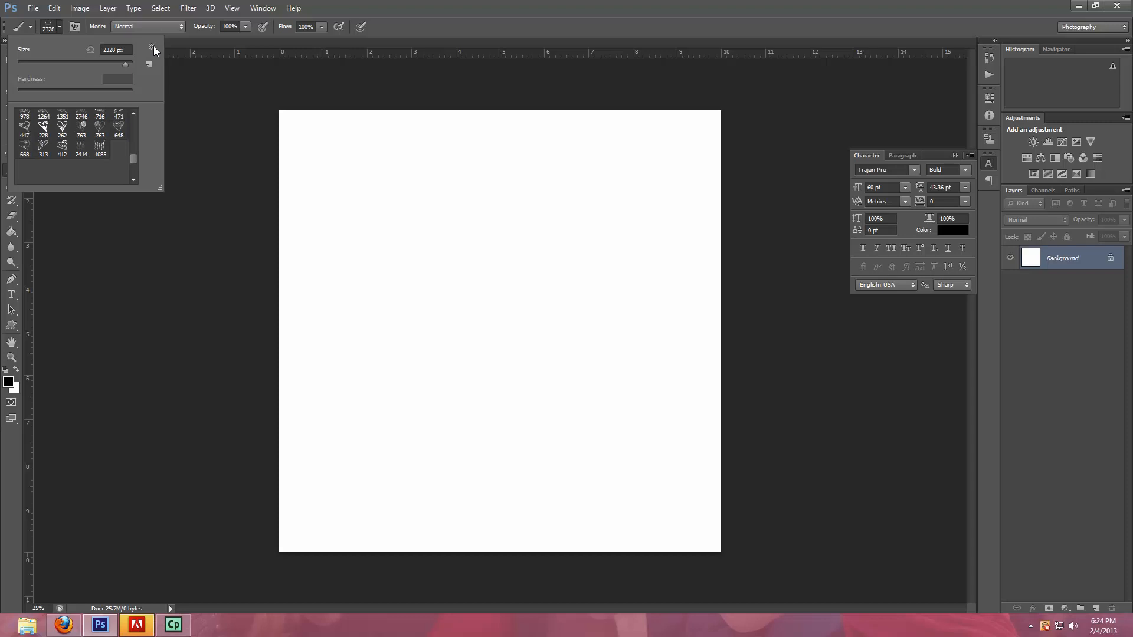
pyautogui.click(152, 50)
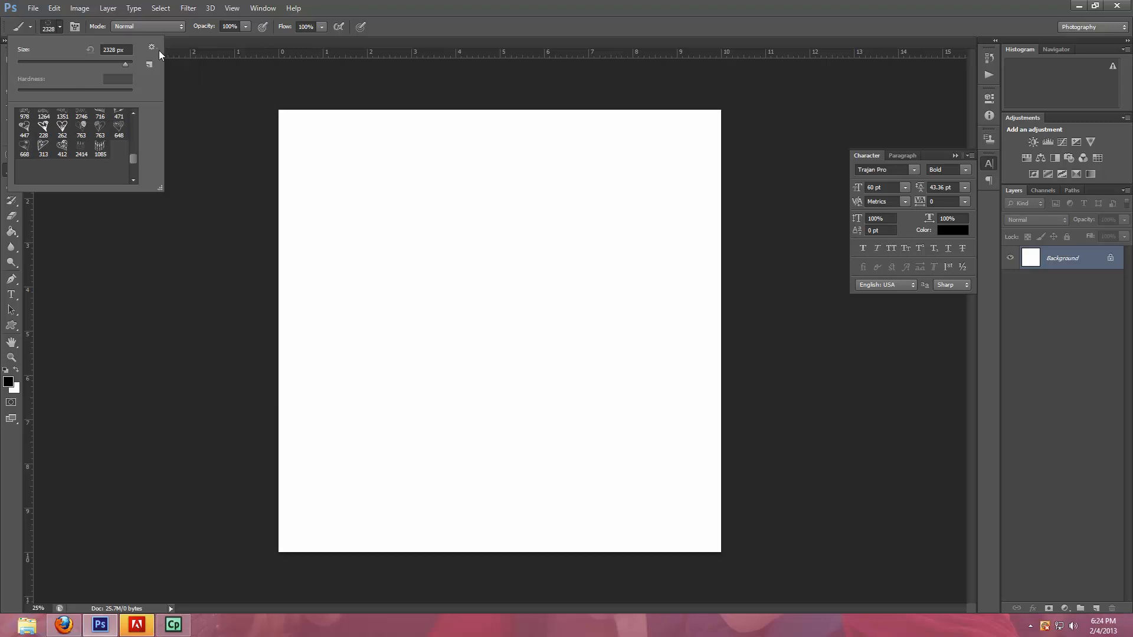
pyautogui.moveTo(14, 33)
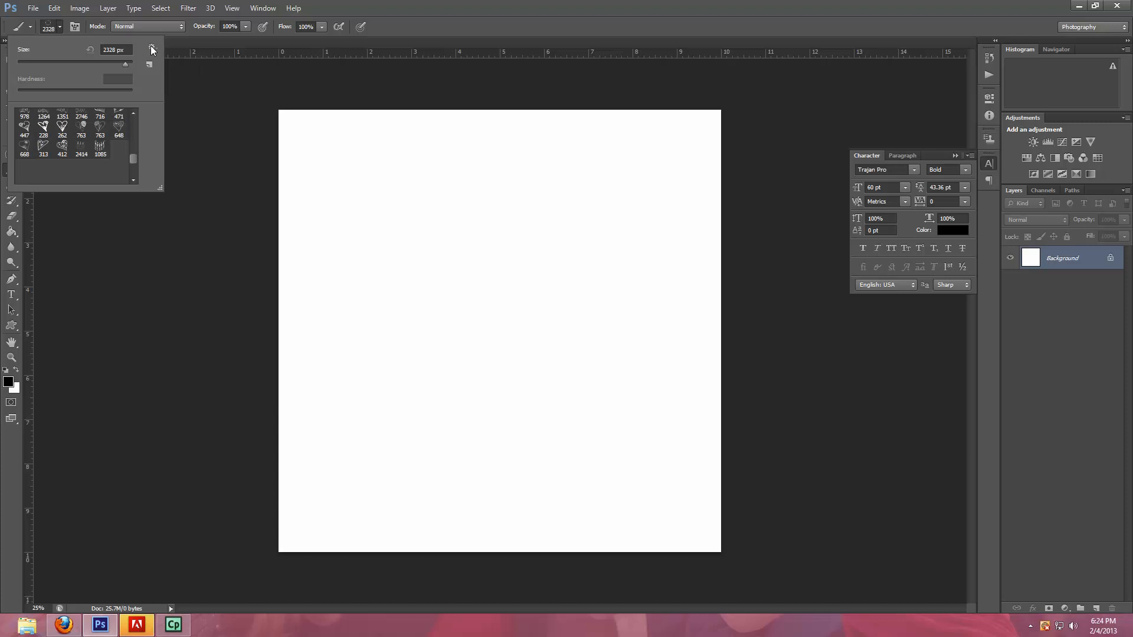
pyautogui.click(153, 50)
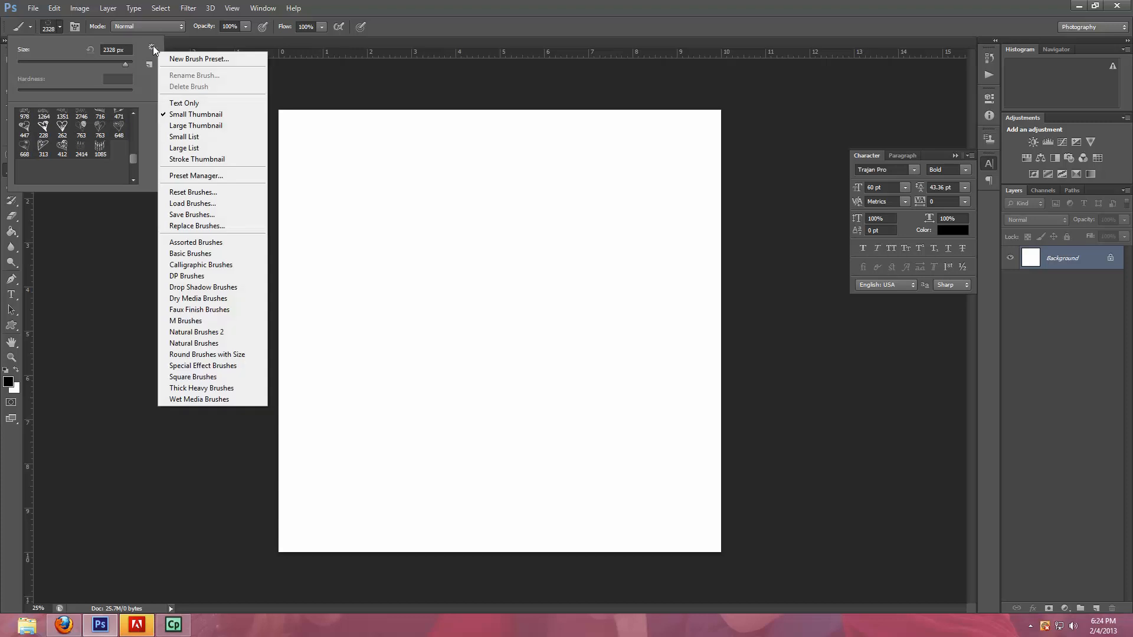
pyautogui.moveTo(192, 203)
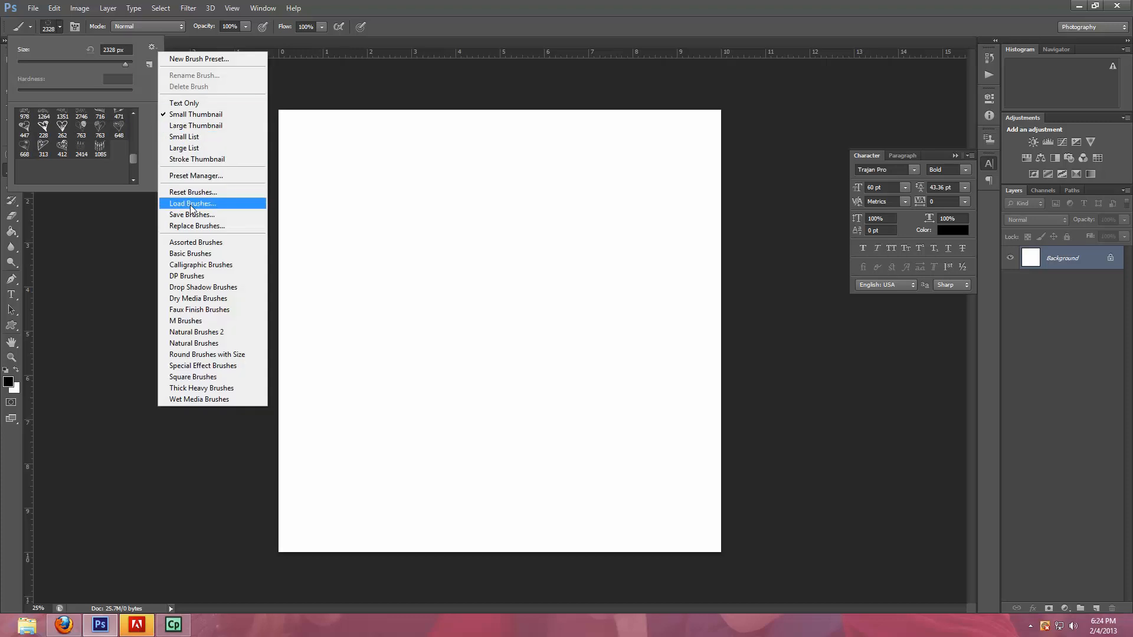
pyautogui.click(193, 203)
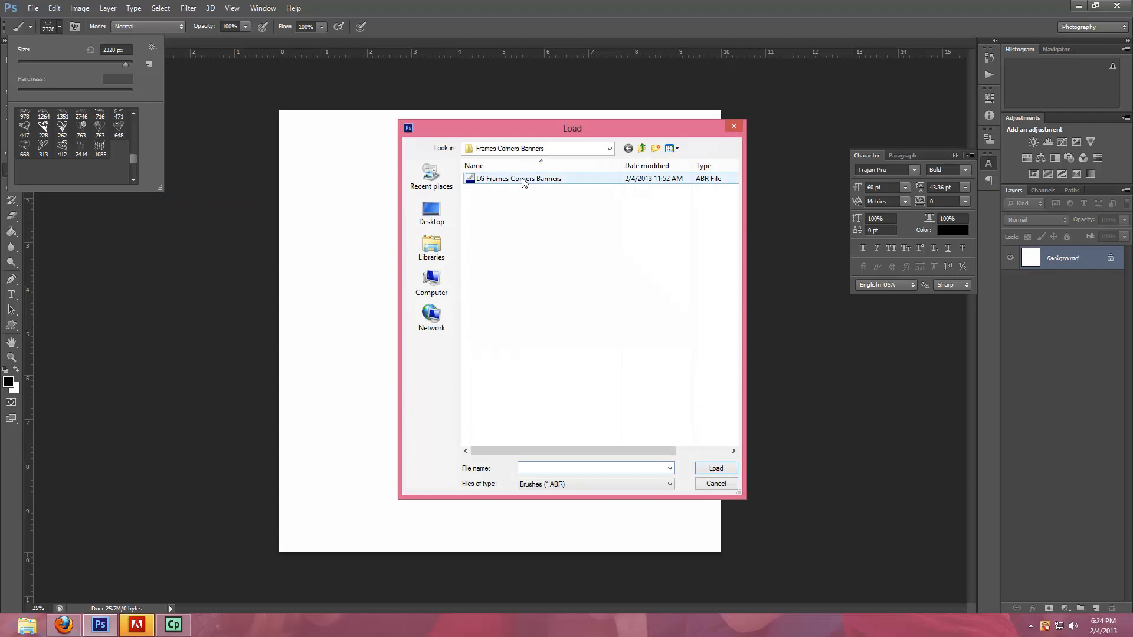
pyautogui.click(518, 179)
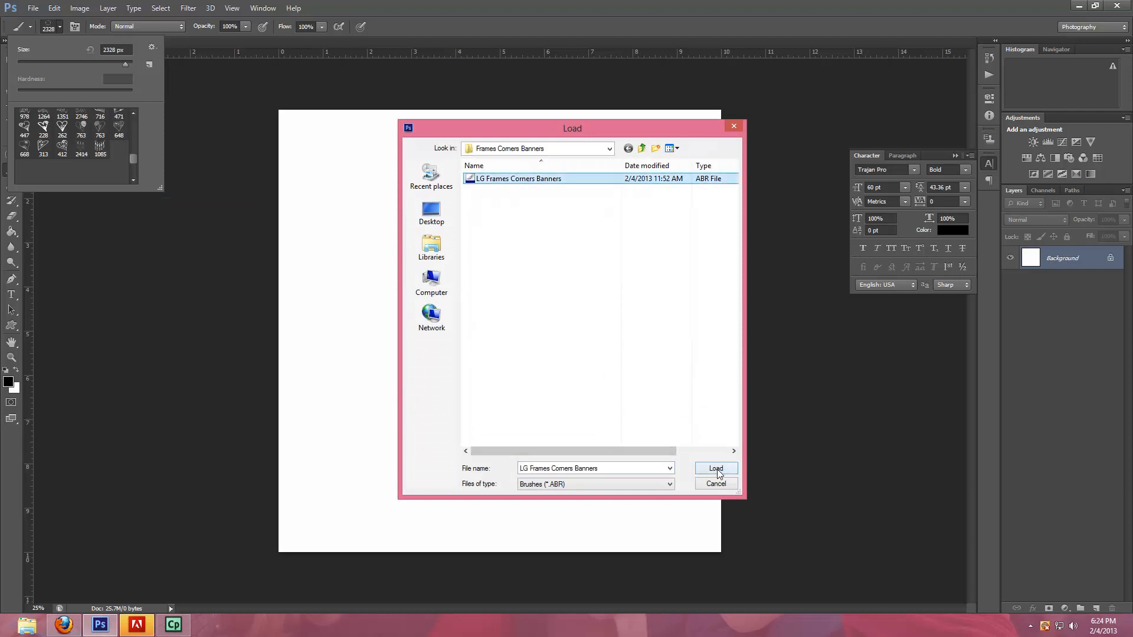
pyautogui.click(715, 468)
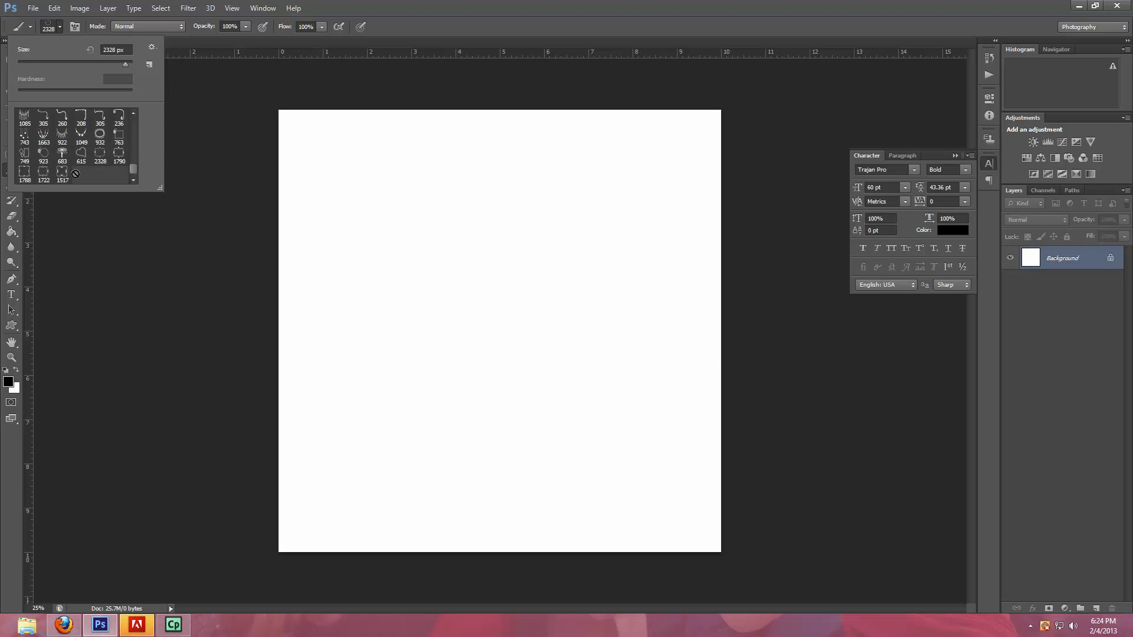
# Step: Stamp the large black scroll-frame brush once across the upper half of the canvas
pyautogui.click(118, 156)
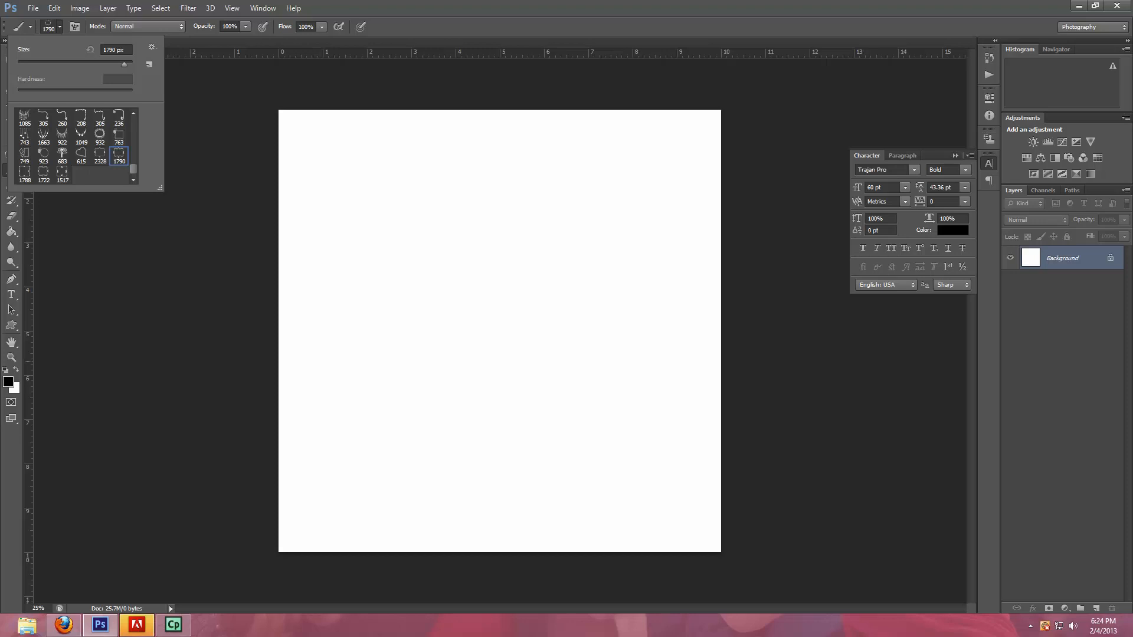
pyautogui.click(364, 264)
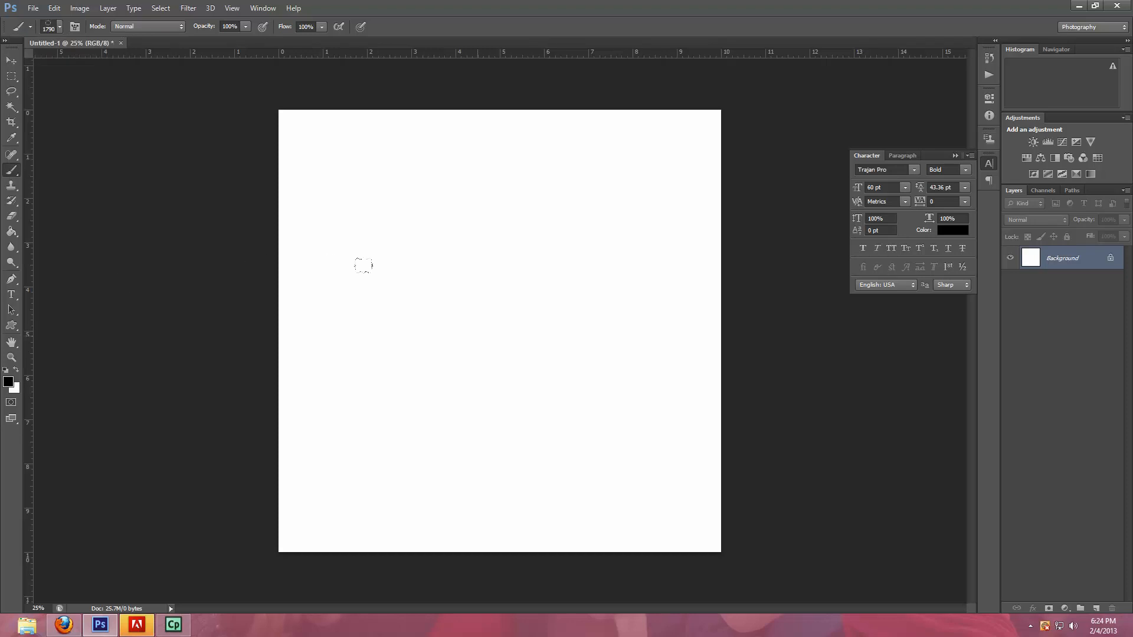
pyautogui.moveTo(374, 251)
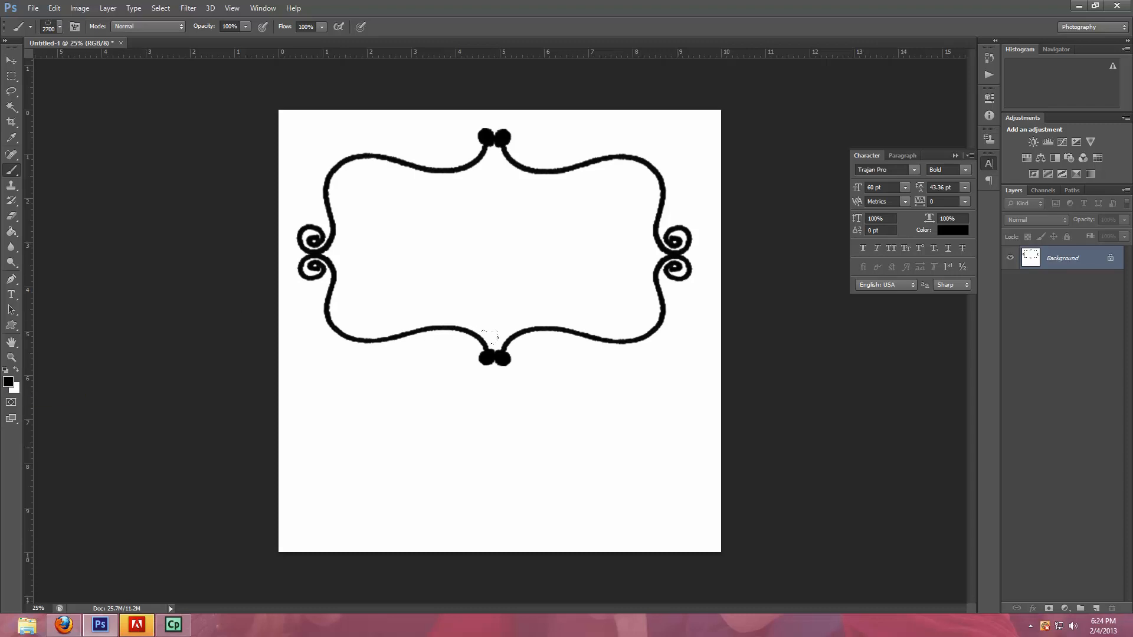
pyautogui.moveTo(1042, 282)
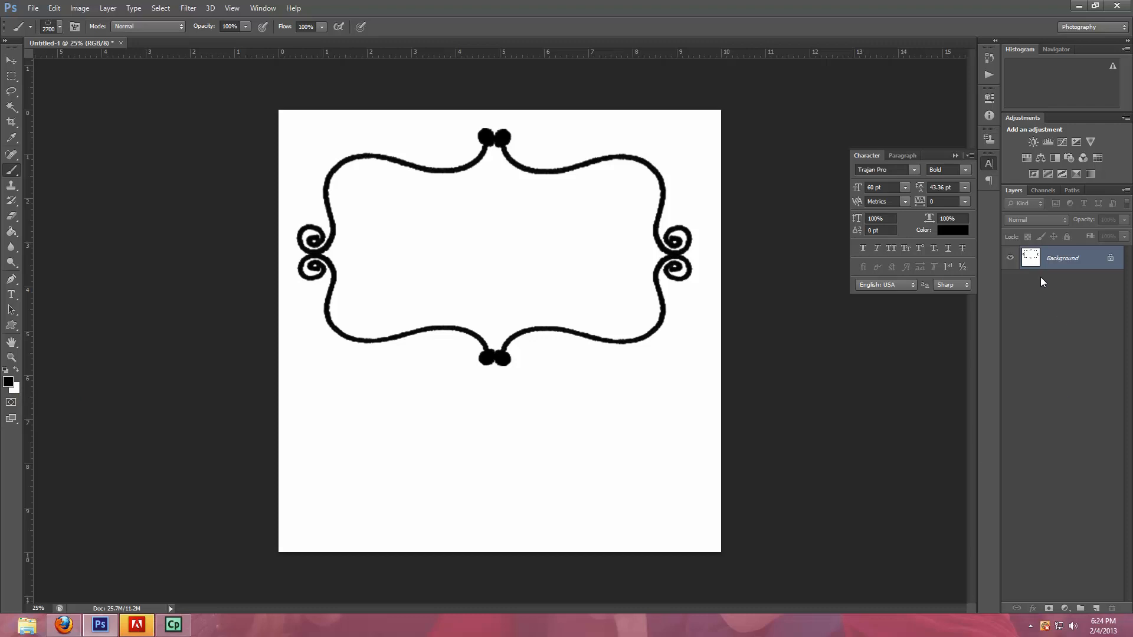
pyautogui.moveTo(252, 370)
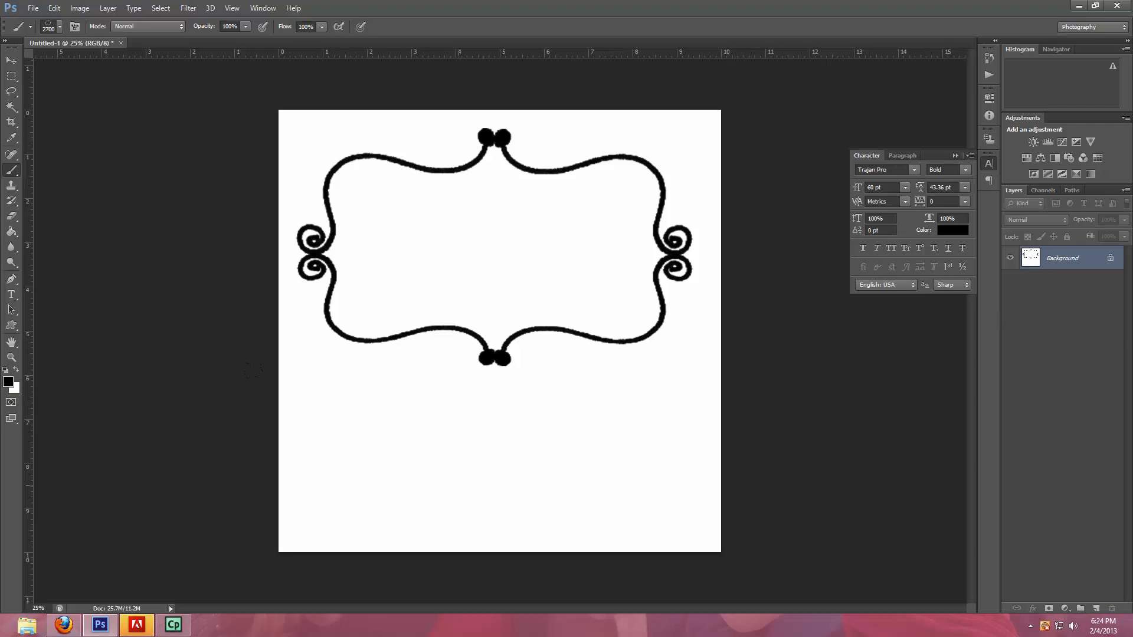
pyautogui.moveTo(12, 153)
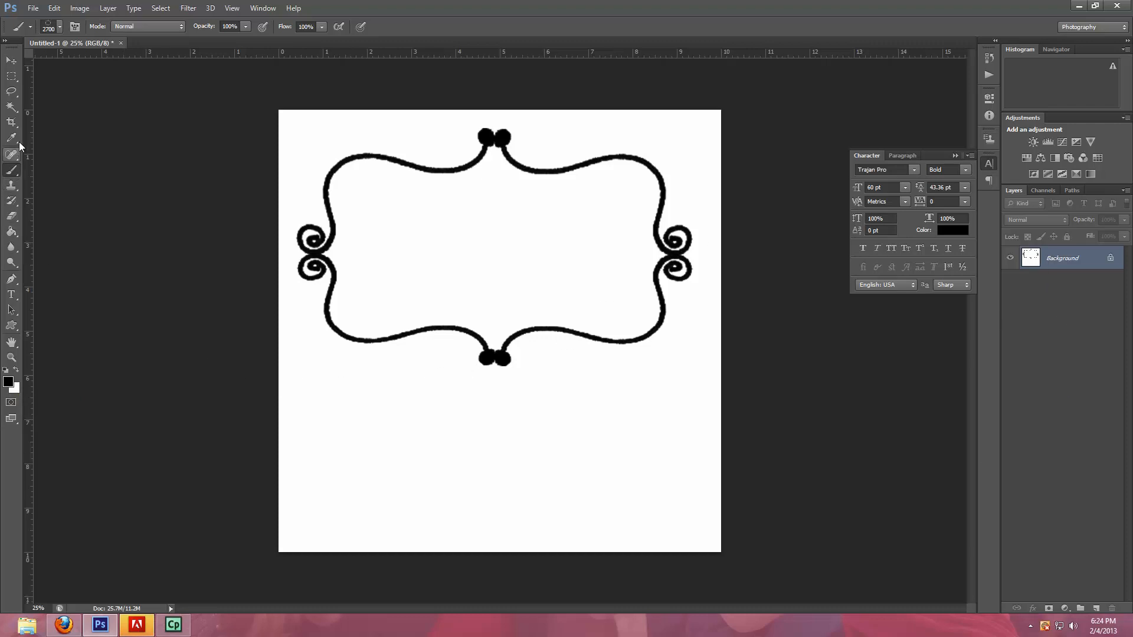
# Step: Select the black frame with the Magic Wand and create a new layer for it
pyautogui.click(12, 107)
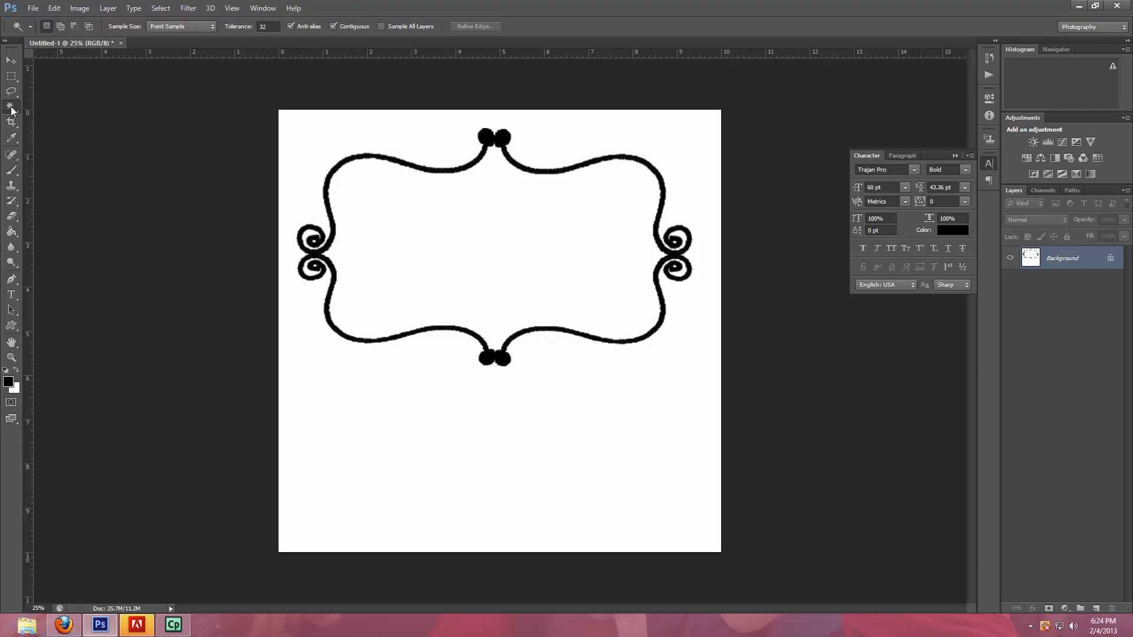
pyautogui.moveTo(12, 106)
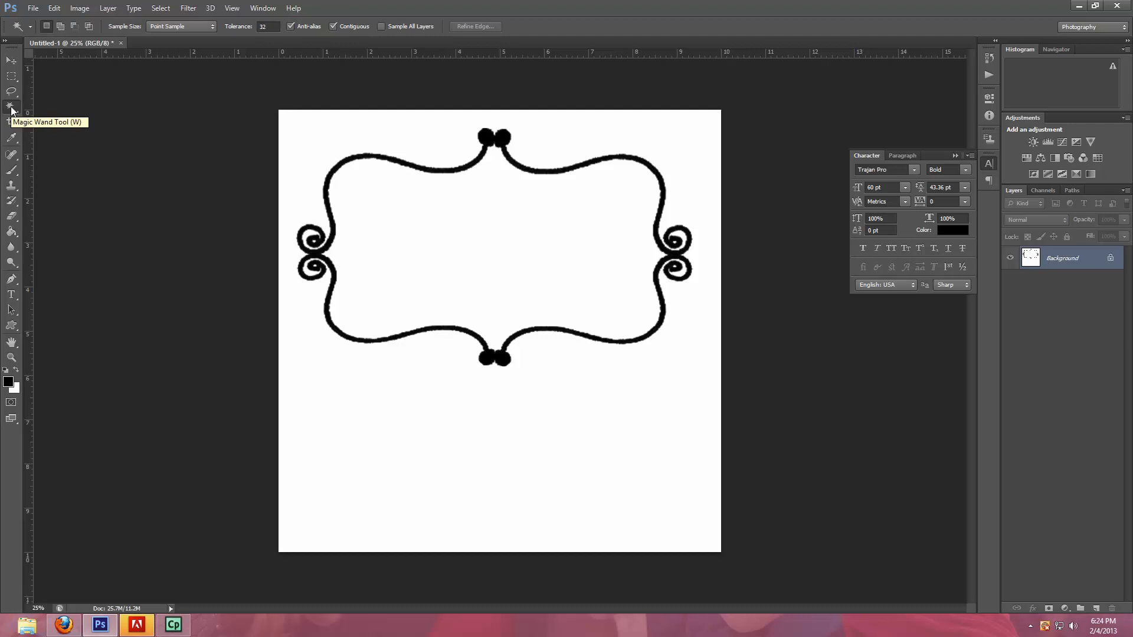
pyautogui.moveTo(446, 256)
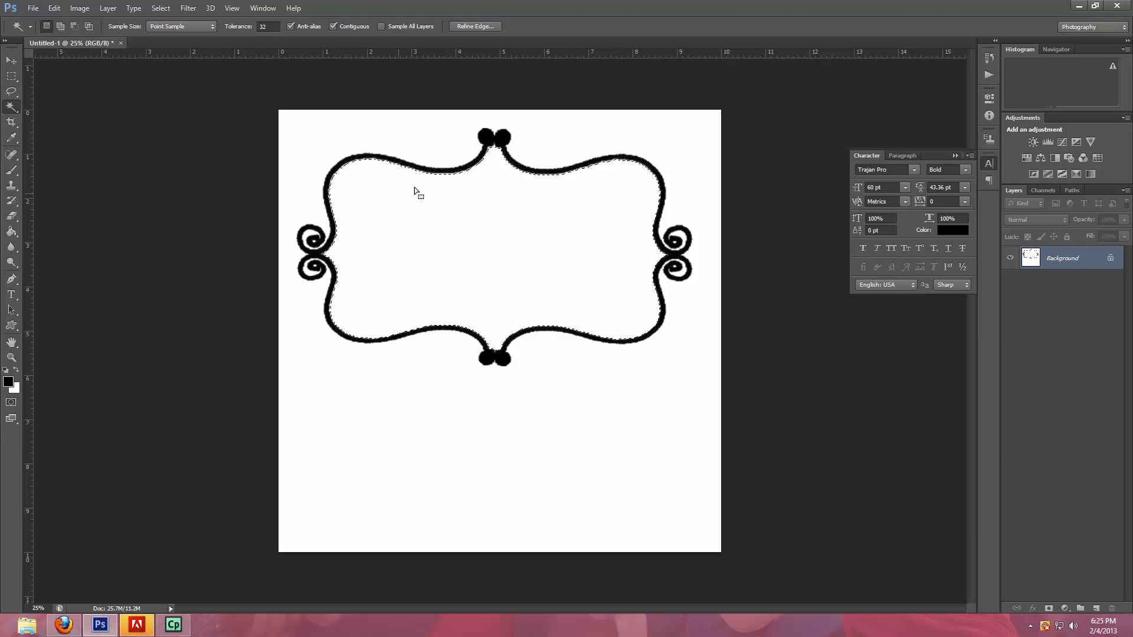
pyautogui.moveTo(584, 323)
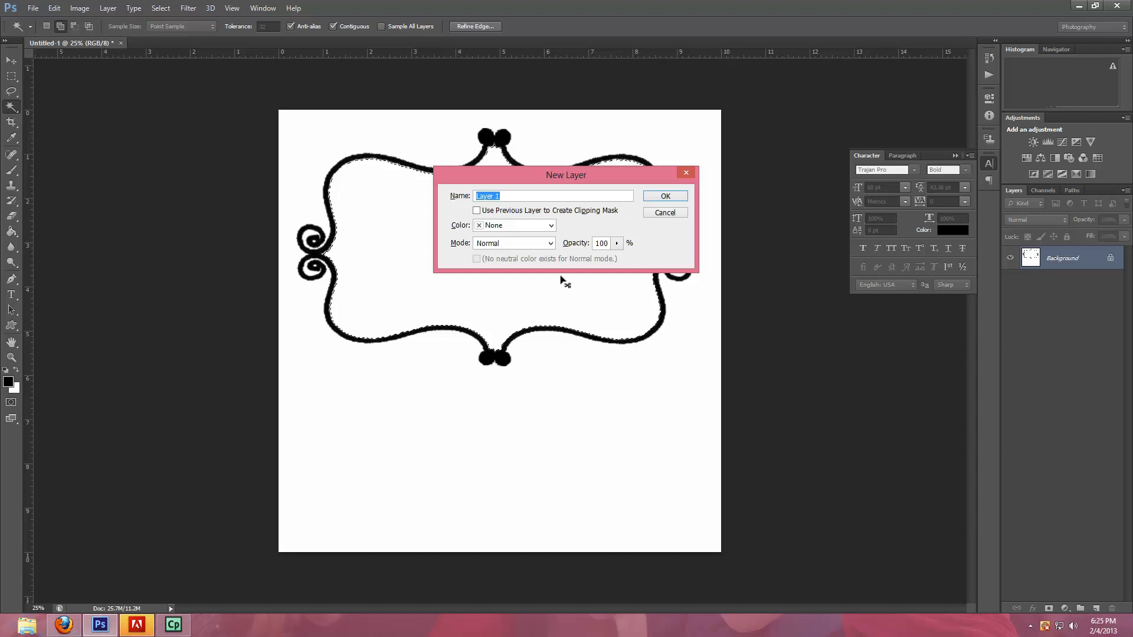
pyautogui.click(664, 196)
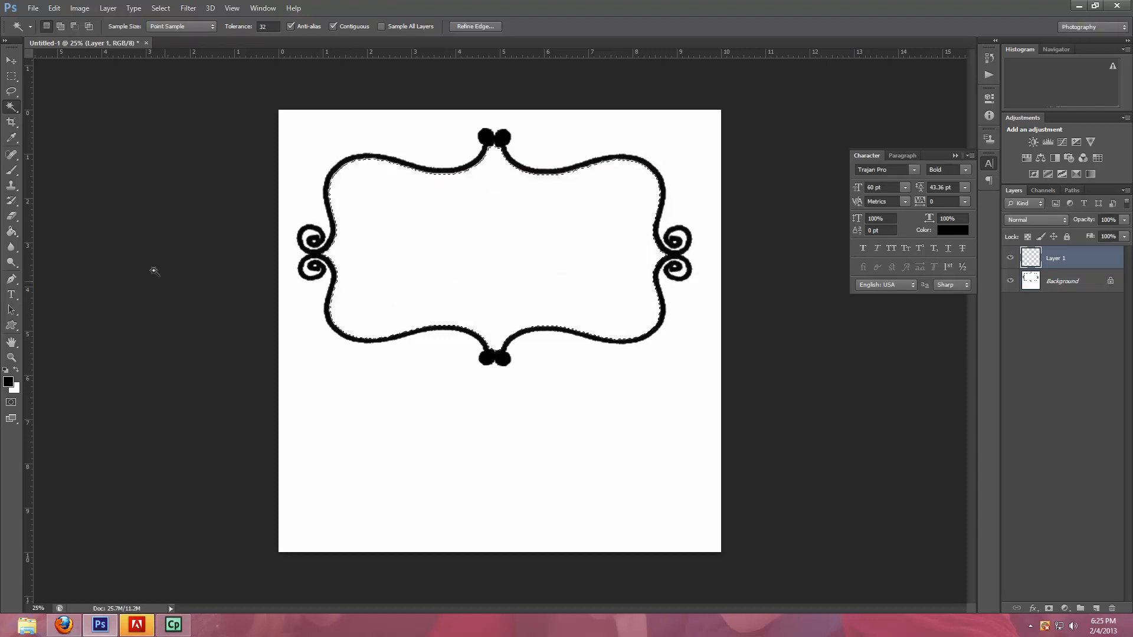
# Step: Set the Paint Bucket foreground colour to gray #929191 for filling inside the frame
pyautogui.click(11, 232)
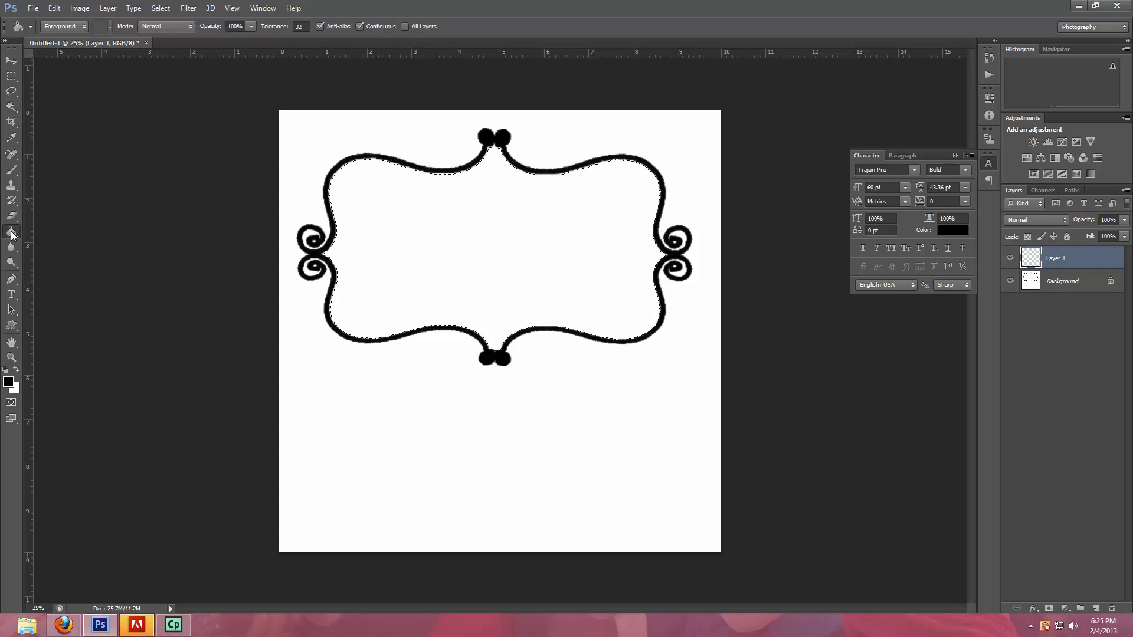
pyautogui.click(8, 381)
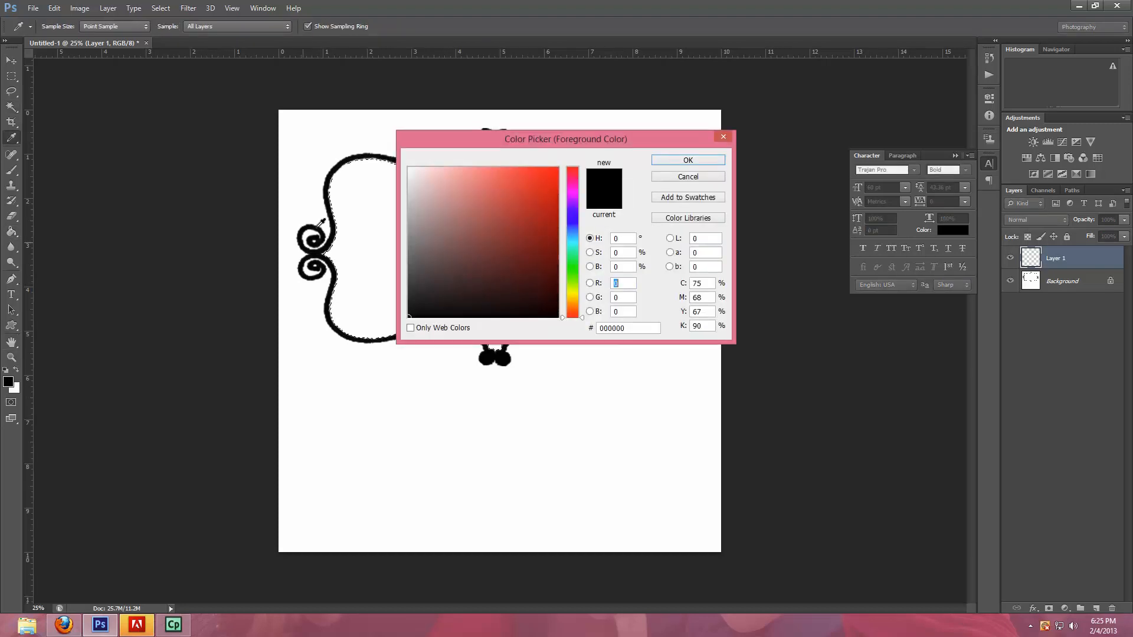
pyautogui.click(409, 232)
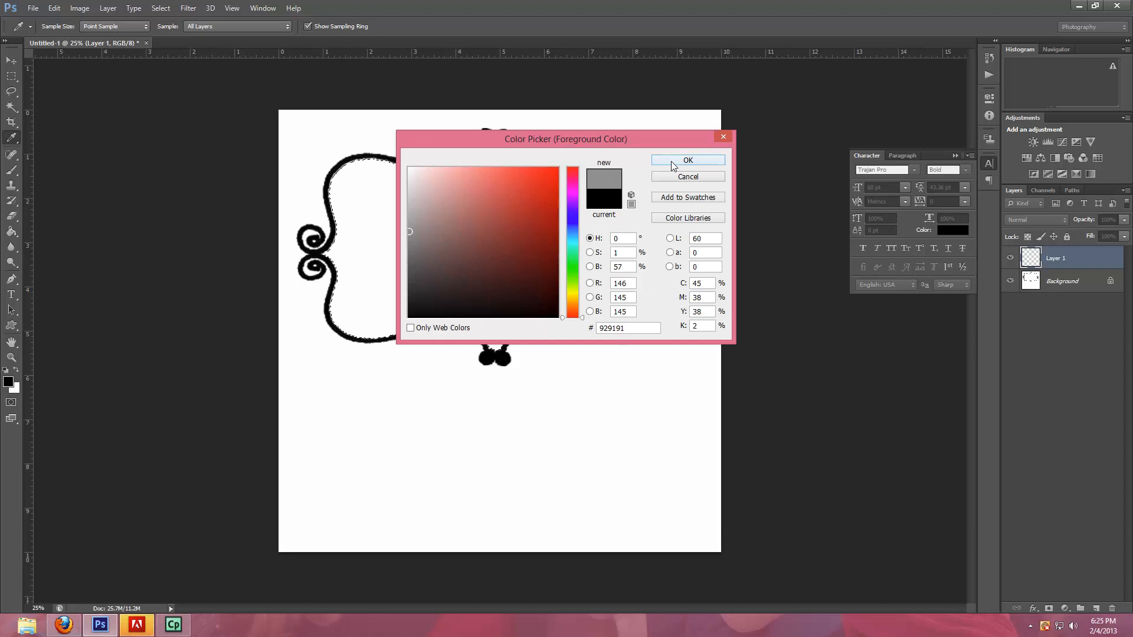
pyautogui.click(687, 160)
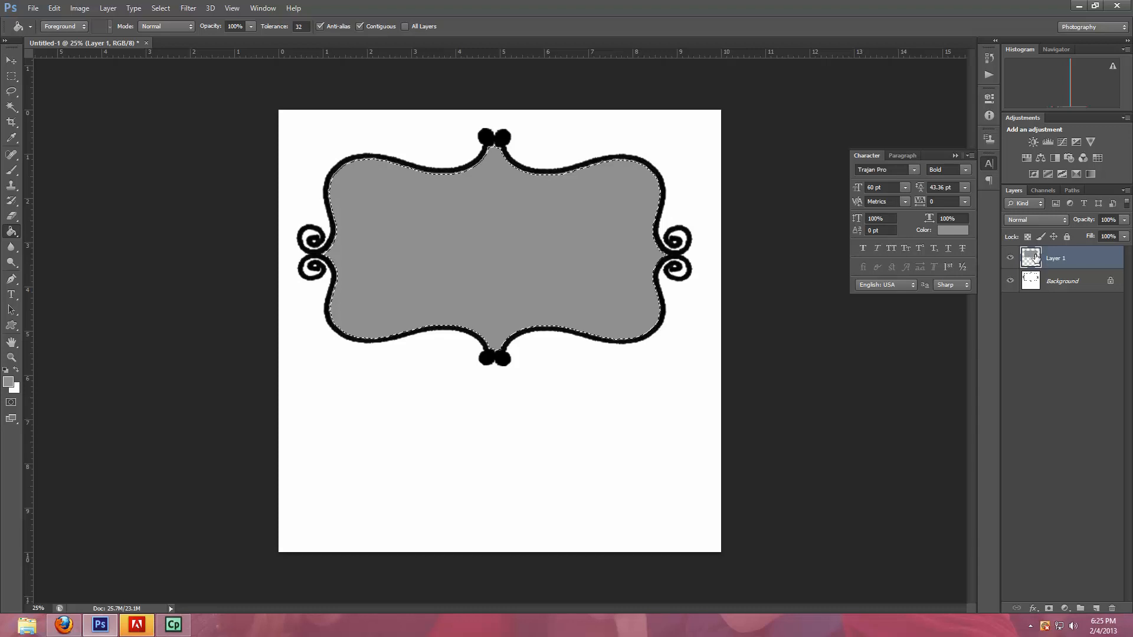
pyautogui.moveTo(1031, 258)
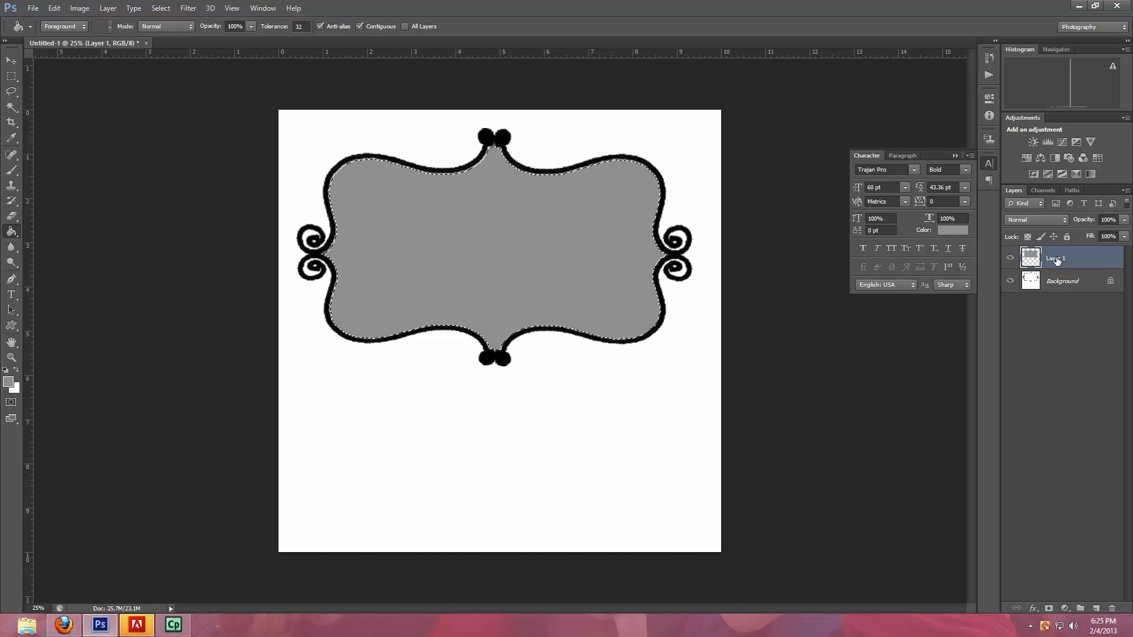
pyautogui.moveTo(1055, 259)
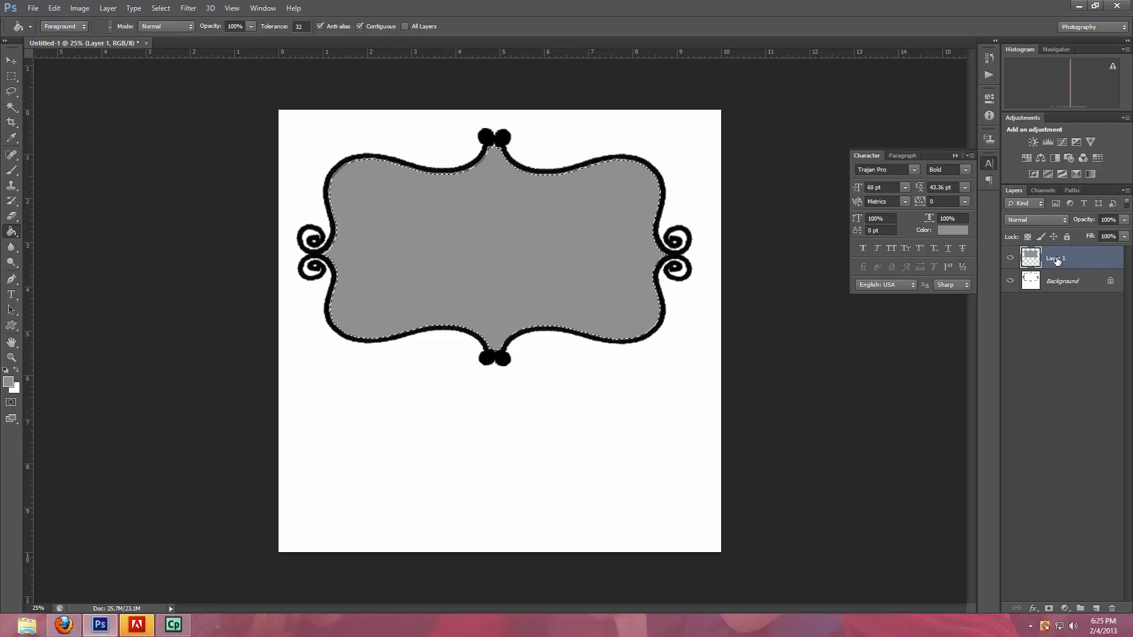
# Step: Add an empty Layer 2 above the frame layer and clear the selection outline
pyautogui.click(1082, 609)
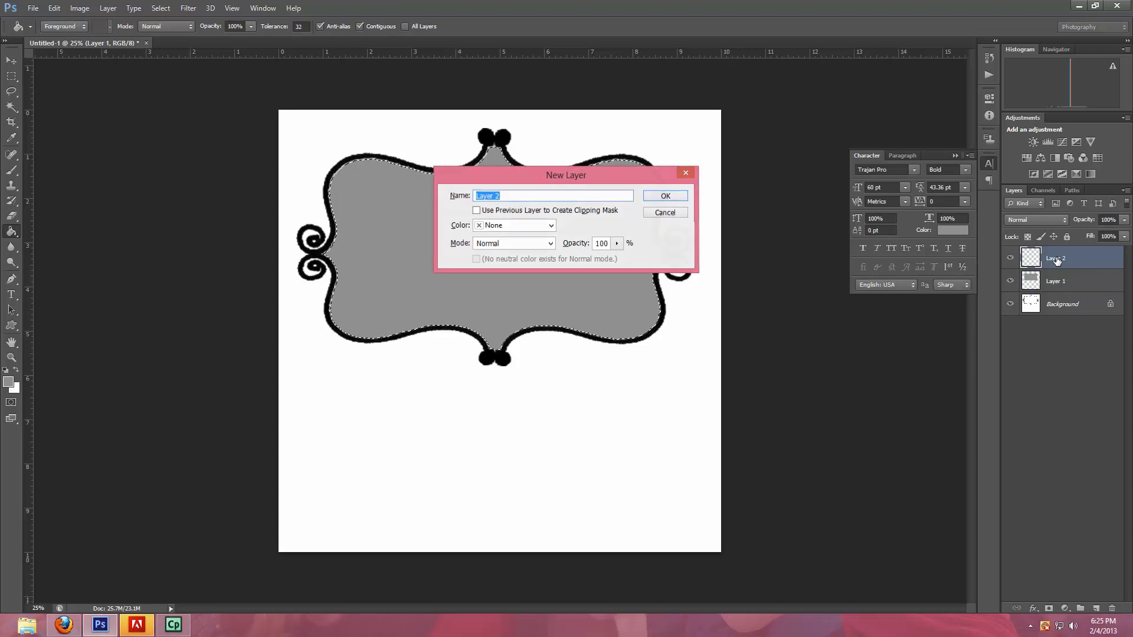
pyautogui.click(663, 195)
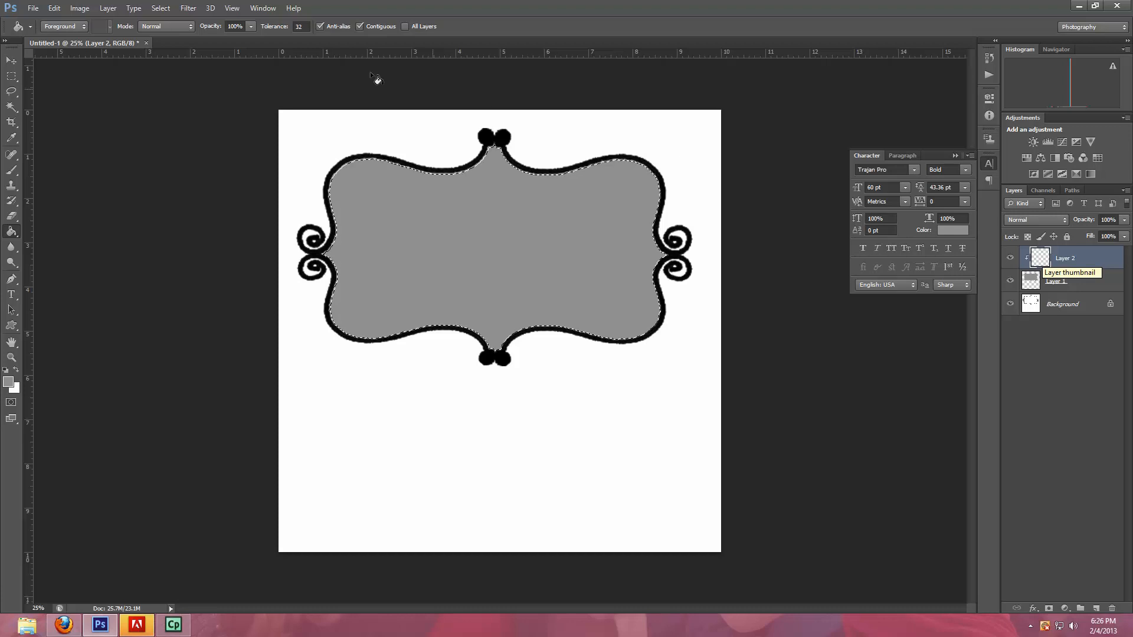
pyautogui.click(160, 8)
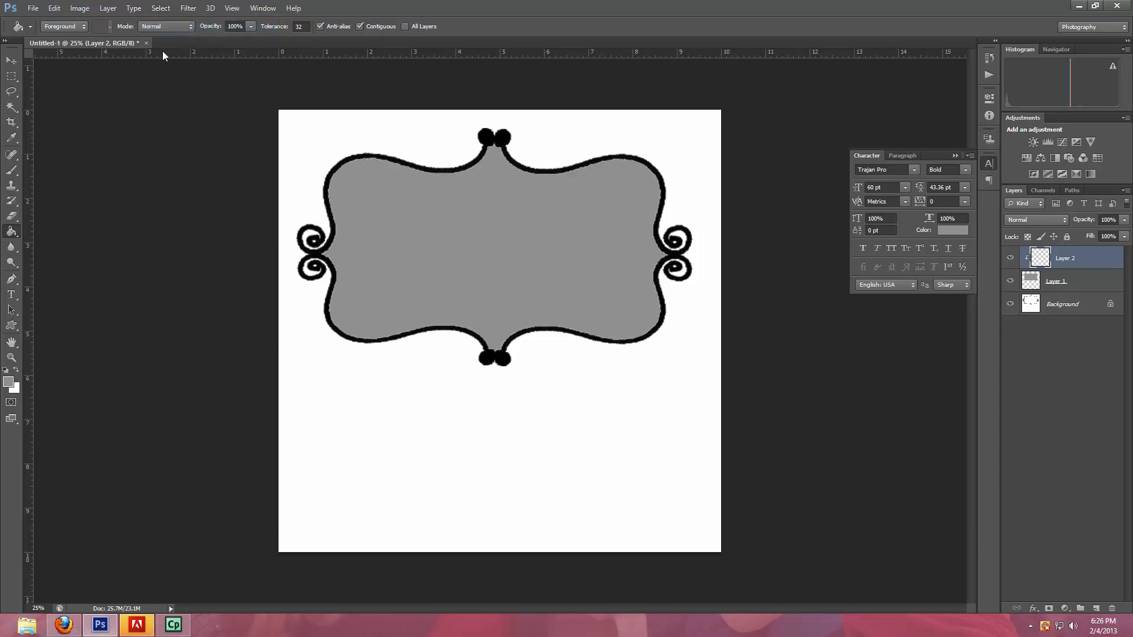
pyautogui.moveTo(54, 23)
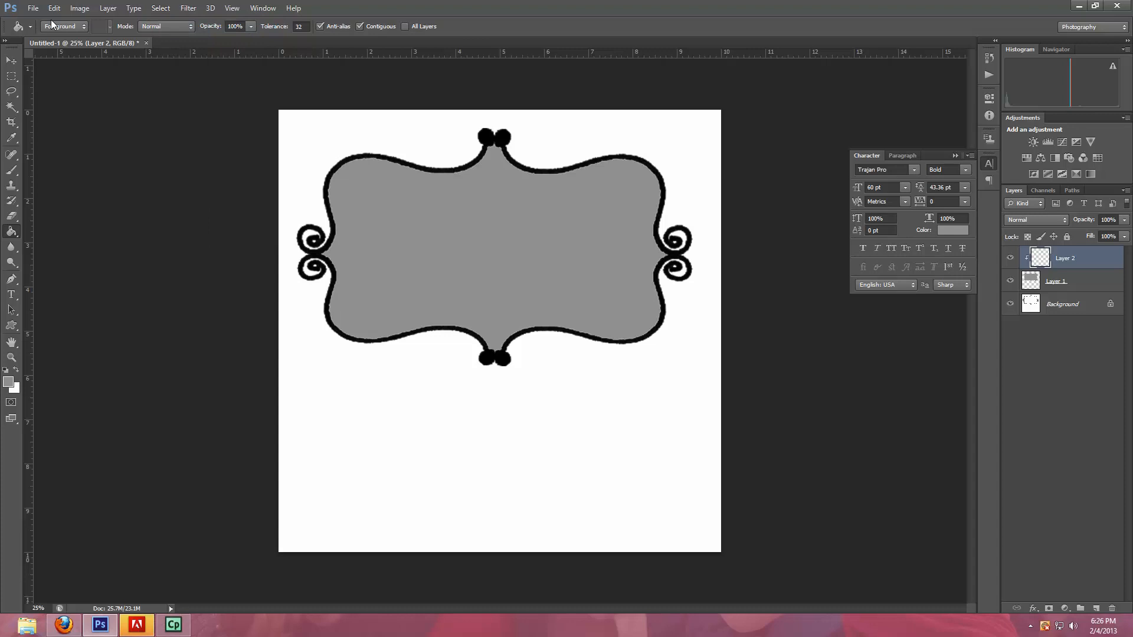
# Step: Place the photo rIMG_4182 from Pictures > 2012-11-24 Family Pictures into the document
pyautogui.click(33, 8)
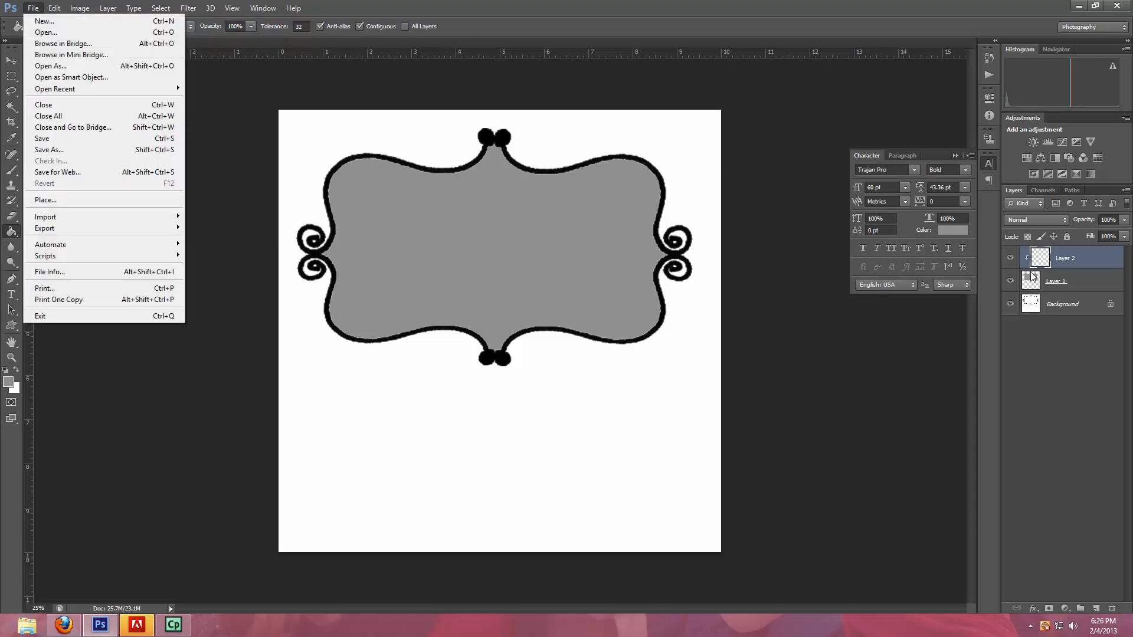
pyautogui.moveTo(1082, 268)
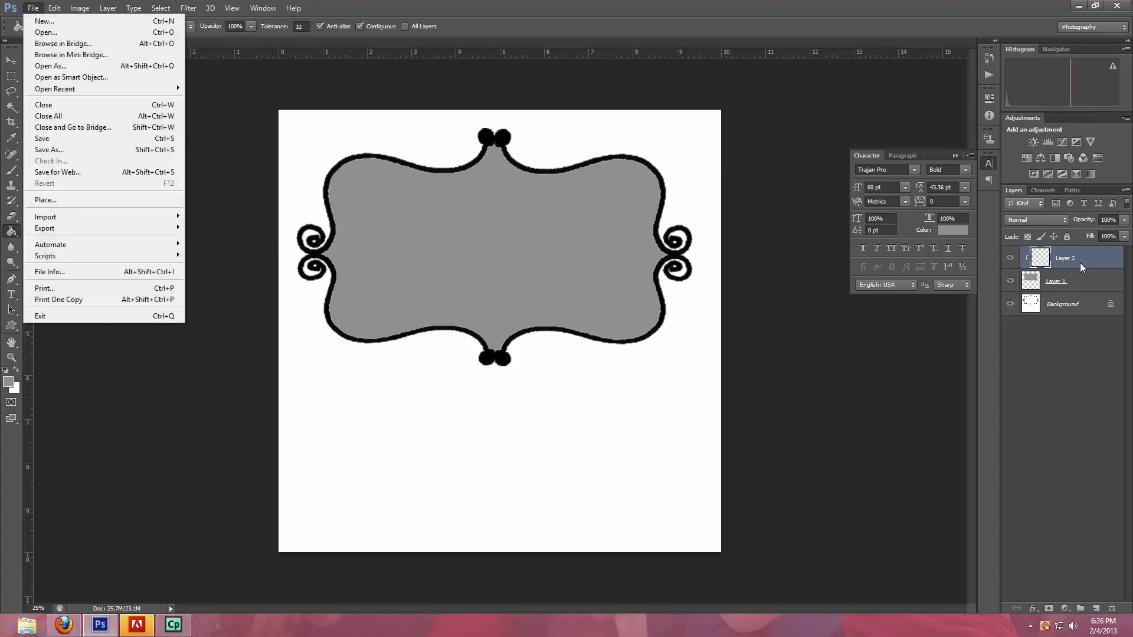
pyautogui.moveTo(1076, 262)
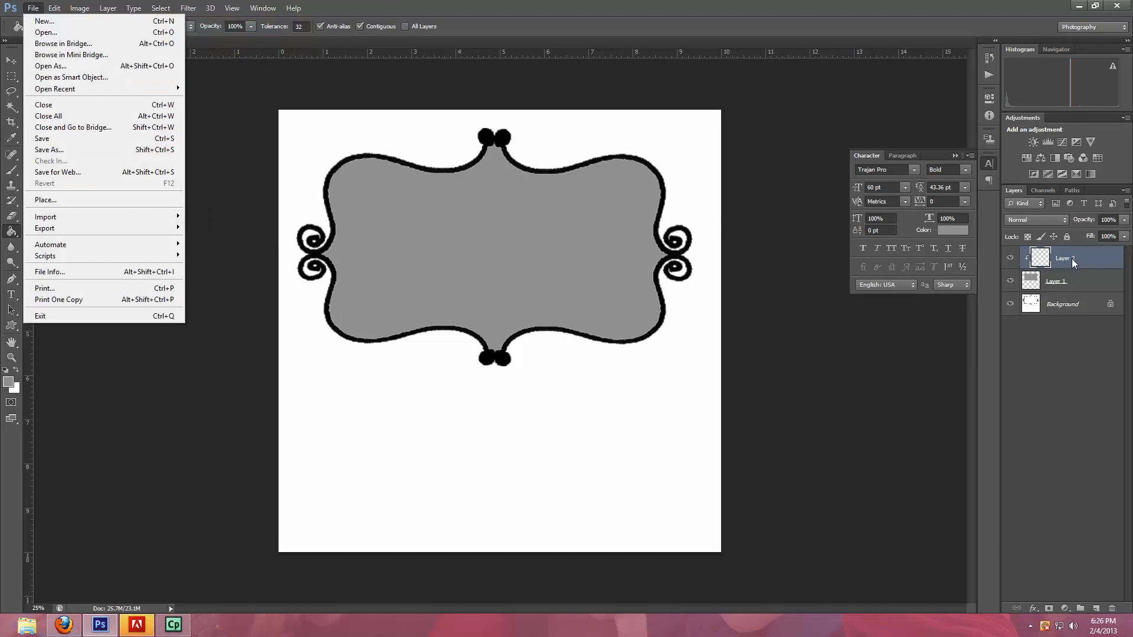
pyautogui.moveTo(46, 201)
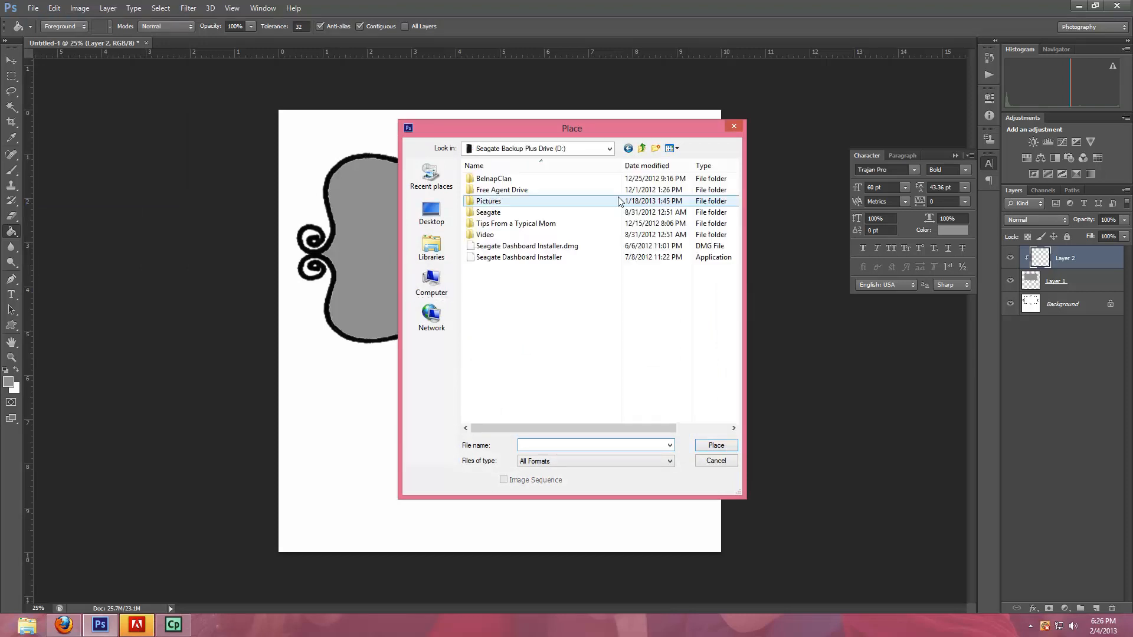
pyautogui.doubleClick(489, 201)
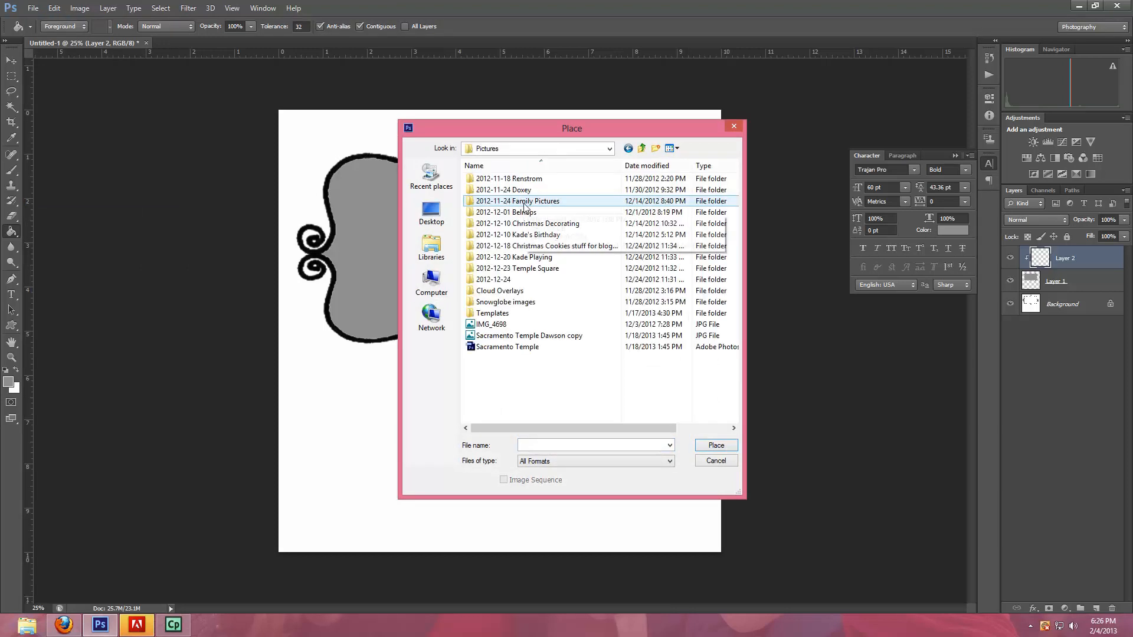
pyautogui.doubleClick(517, 201)
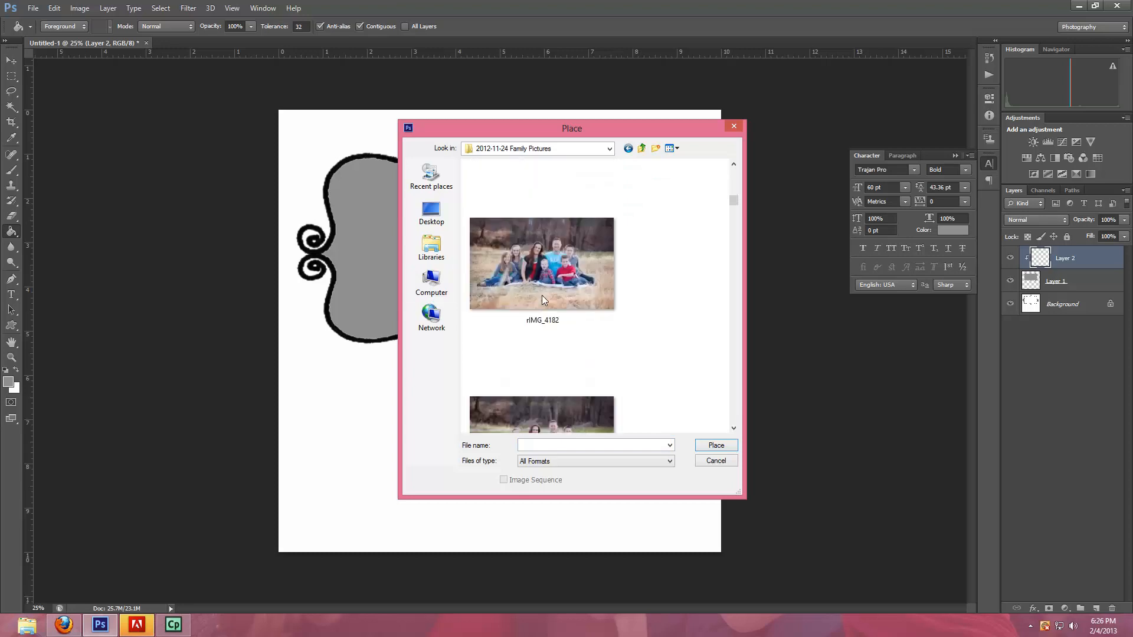
pyautogui.click(541, 263)
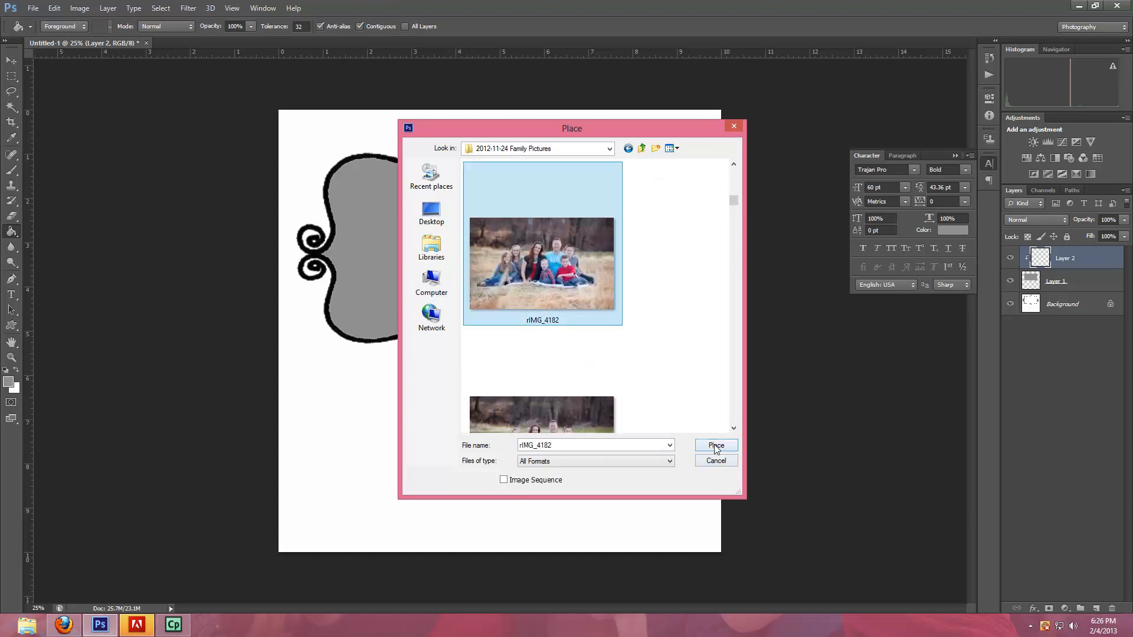
pyautogui.click(716, 445)
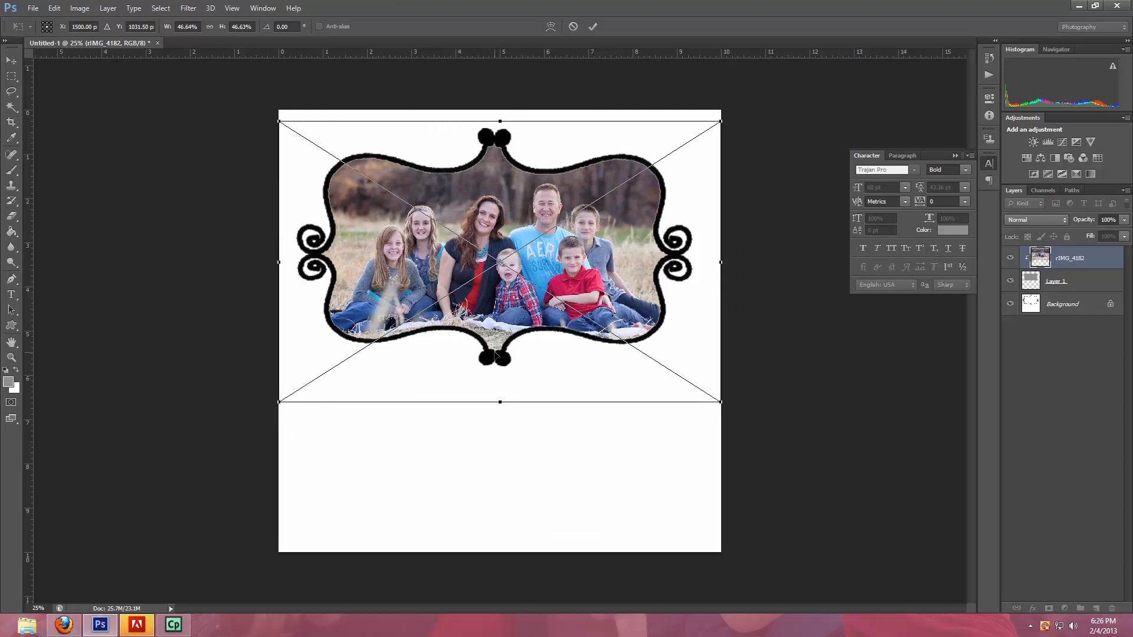
pyautogui.moveTo(700, 422)
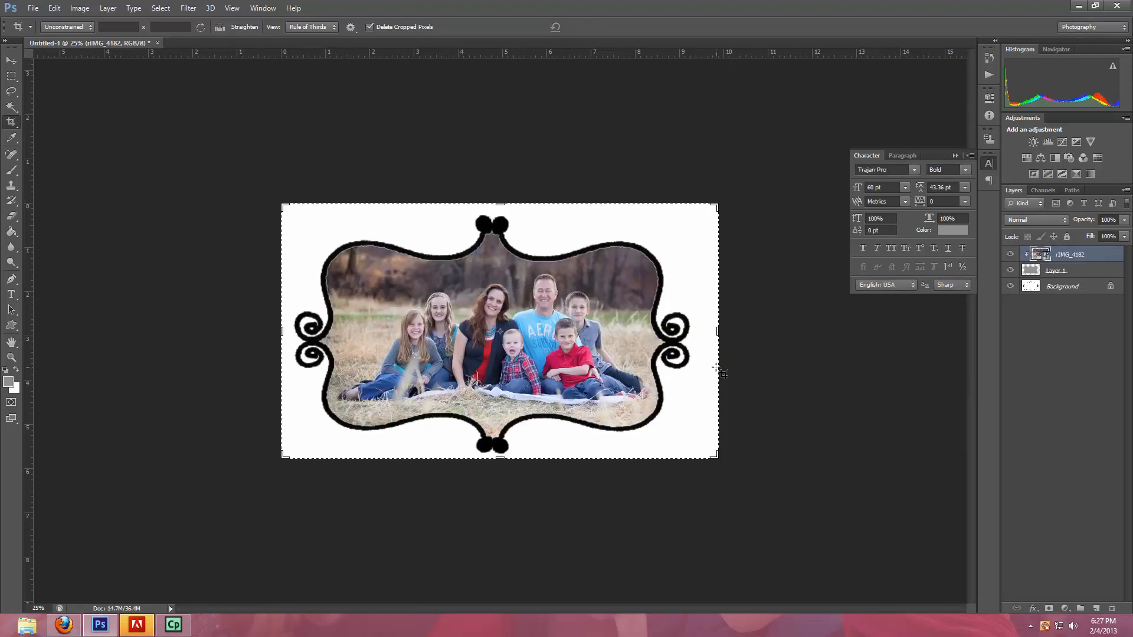
pyautogui.moveTo(140, 195)
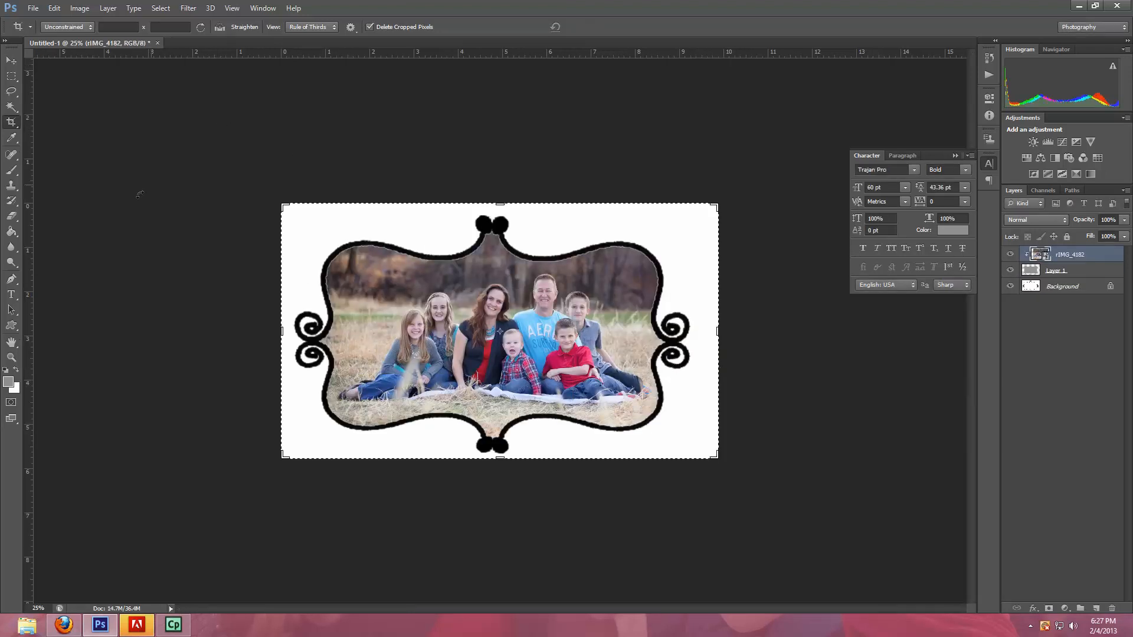